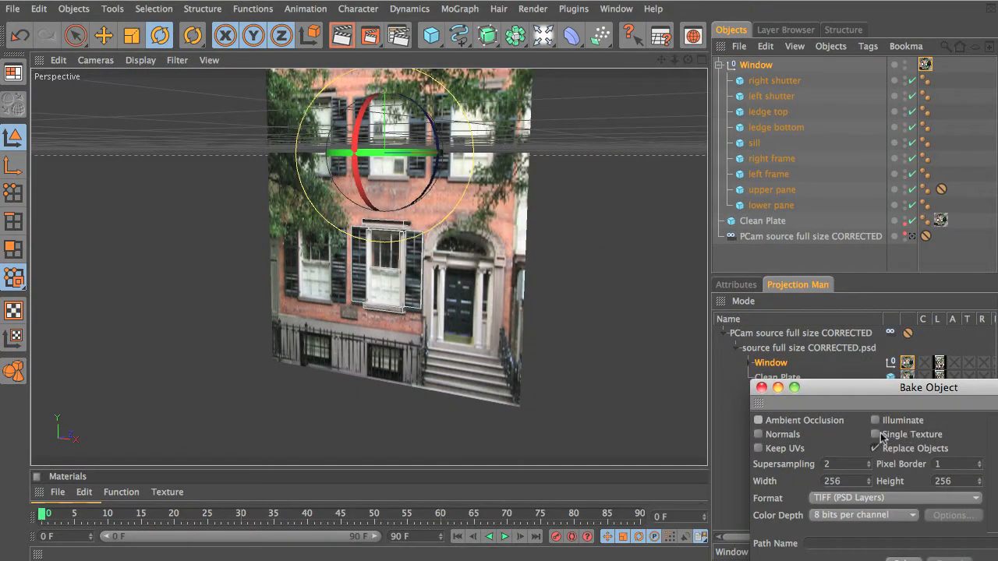
Set the Bake Object options, such as Replace Objects, for baking the window texture
{"action": "left_click", "coordinate": [875, 434]}
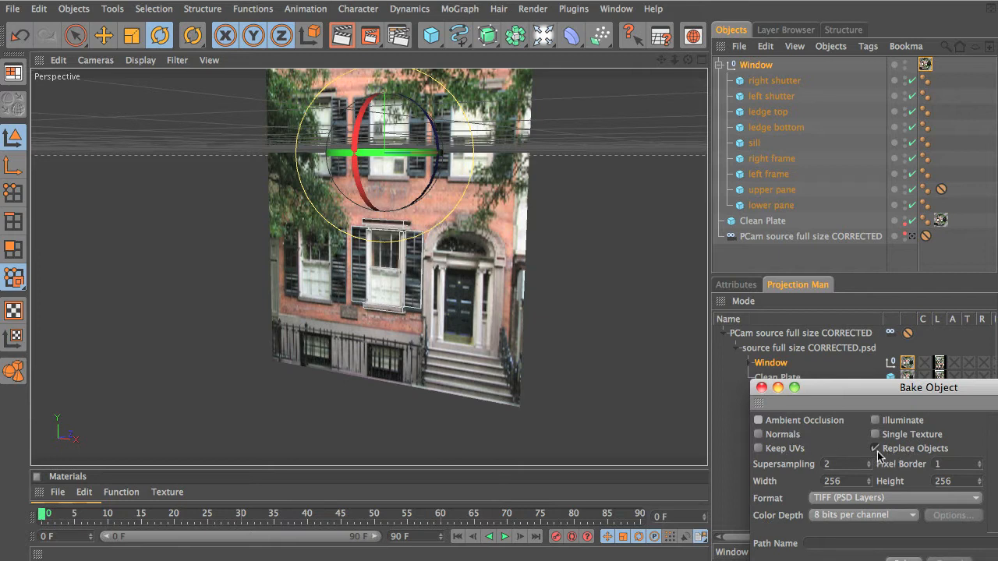
{"action": "left_click", "coordinate": [876, 448]}
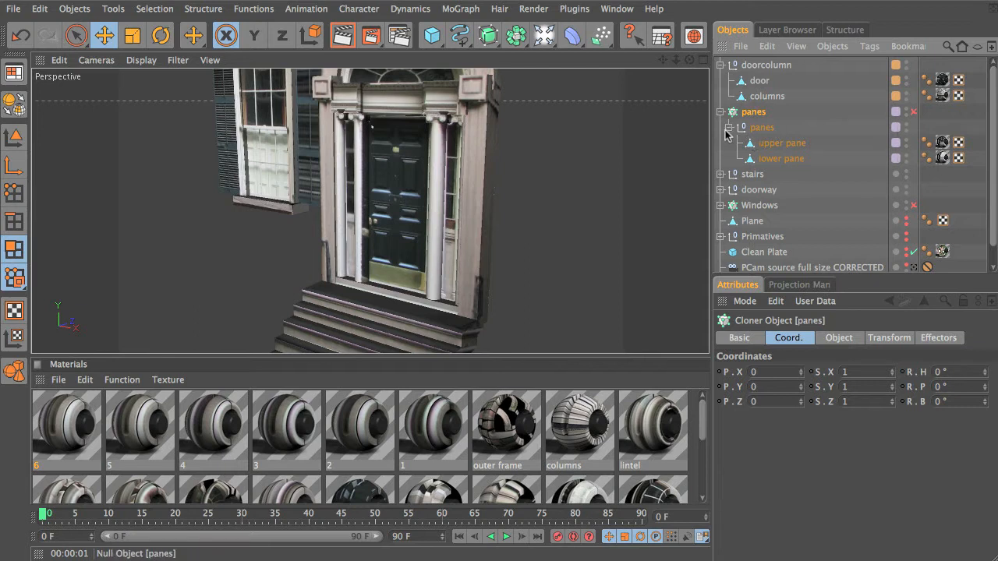
Collapse the panes and doorcolumn groups, then put the stairs group on a new layer
{"action": "left_click", "coordinate": [782, 142]}
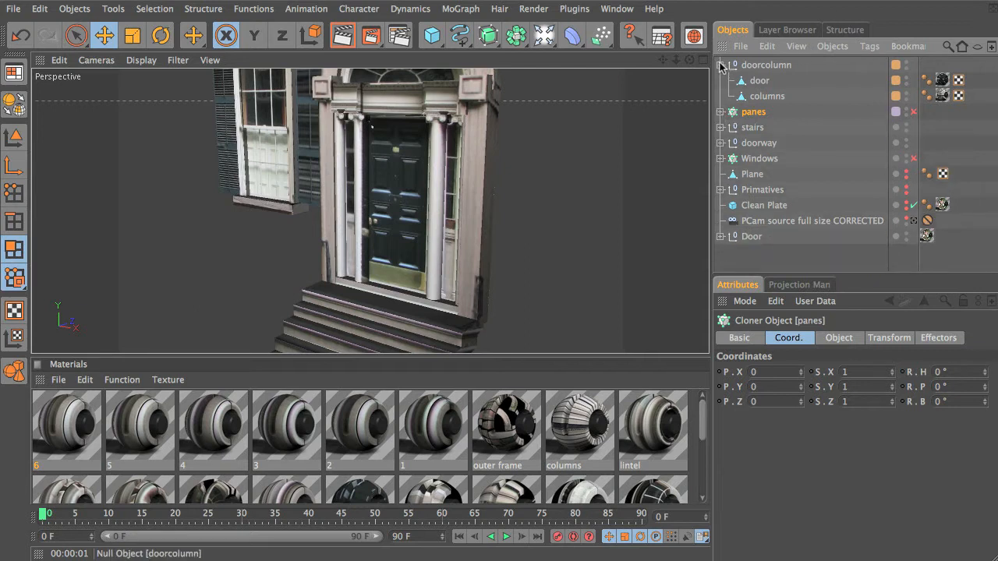
{"action": "left_click", "coordinate": [753, 96]}
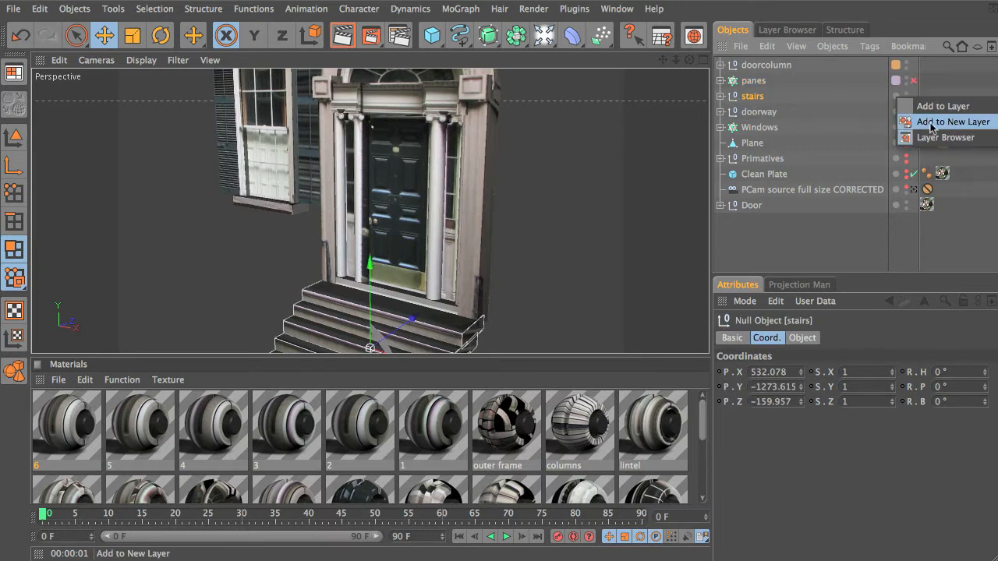
{"action": "left_click", "coordinate": [953, 121]}
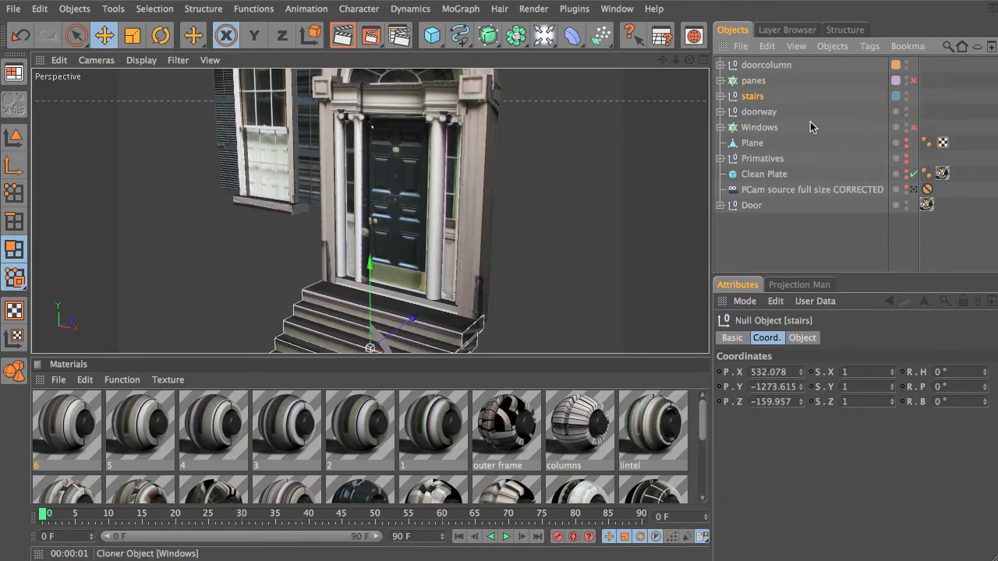
{"action": "left_click", "coordinate": [721, 96]}
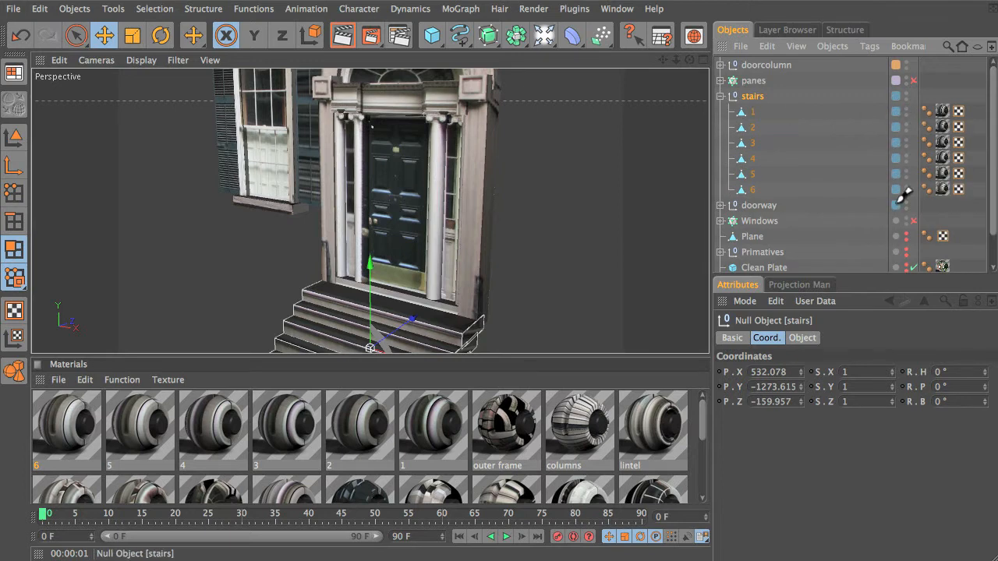
{"action": "left_click", "coordinate": [753, 81]}
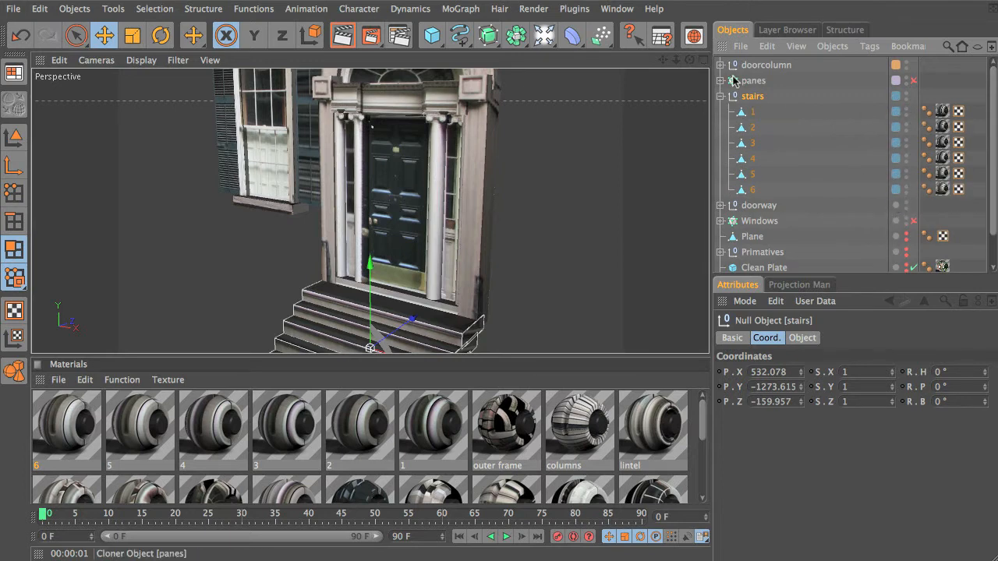
{"action": "left_click", "coordinate": [721, 112]}
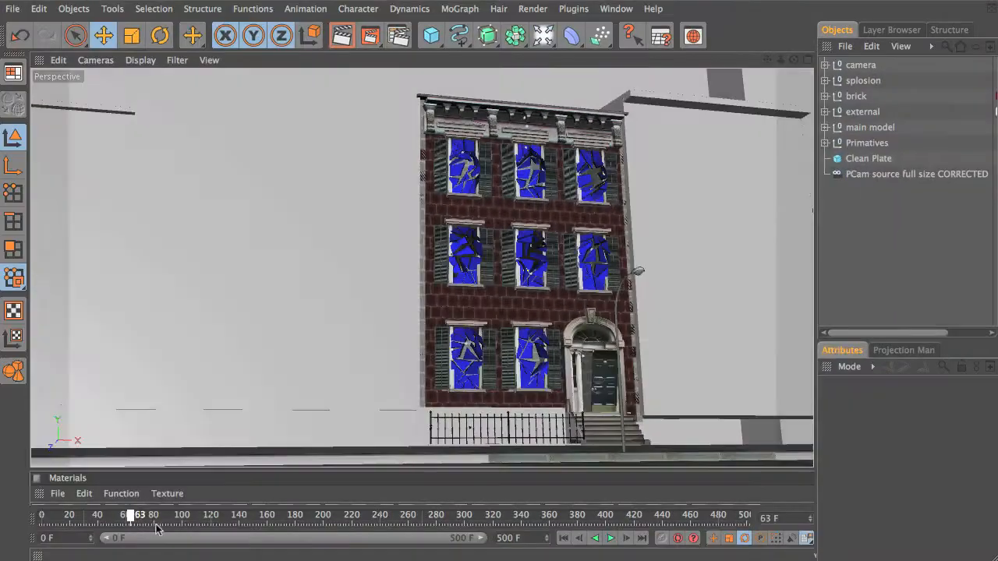
{"action": "left_click_drag", "start_coordinate": [131, 515], "coordinate": [250, 514]}
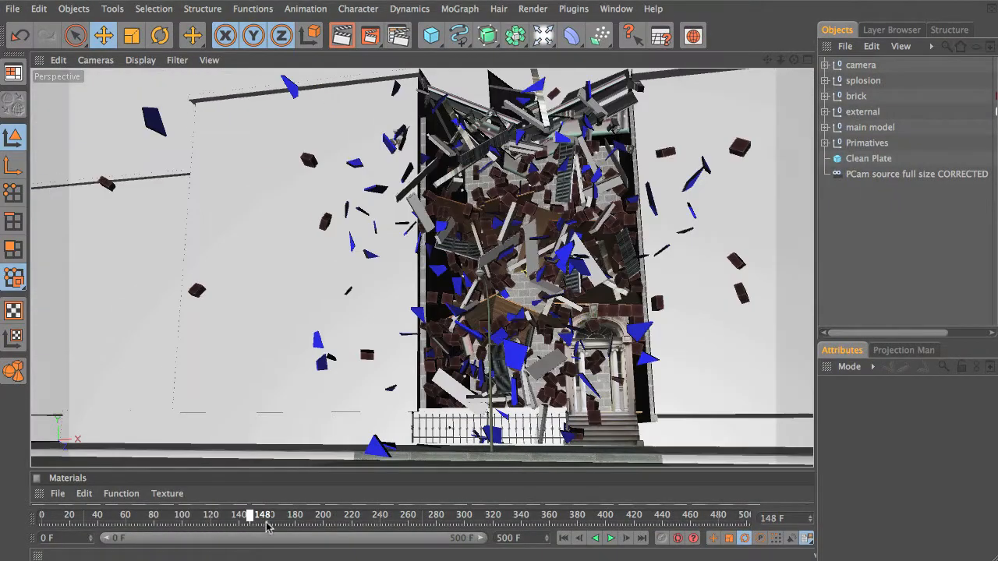
{"action": "left_click_drag", "start_coordinate": [263, 514], "coordinate": [354, 515]}
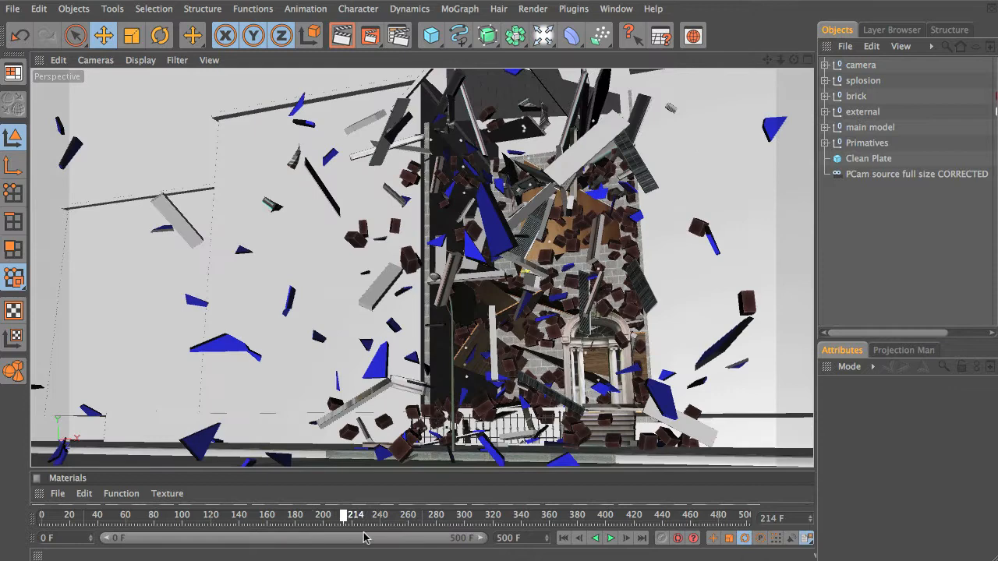
{"action": "left_click_drag", "start_coordinate": [354, 515], "coordinate": [417, 514]}
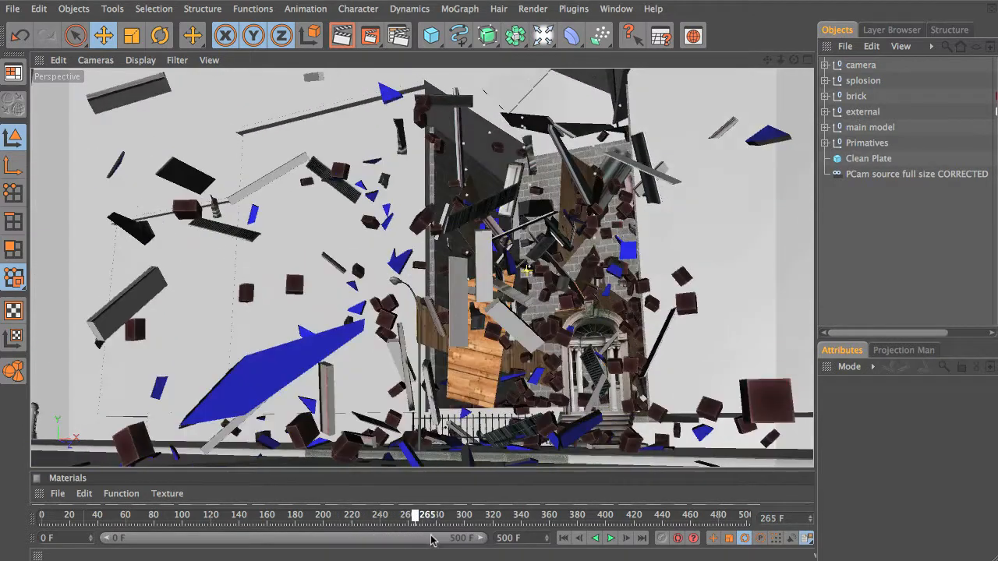
{"action": "left_click_drag", "start_coordinate": [417, 514], "coordinate": [473, 514]}
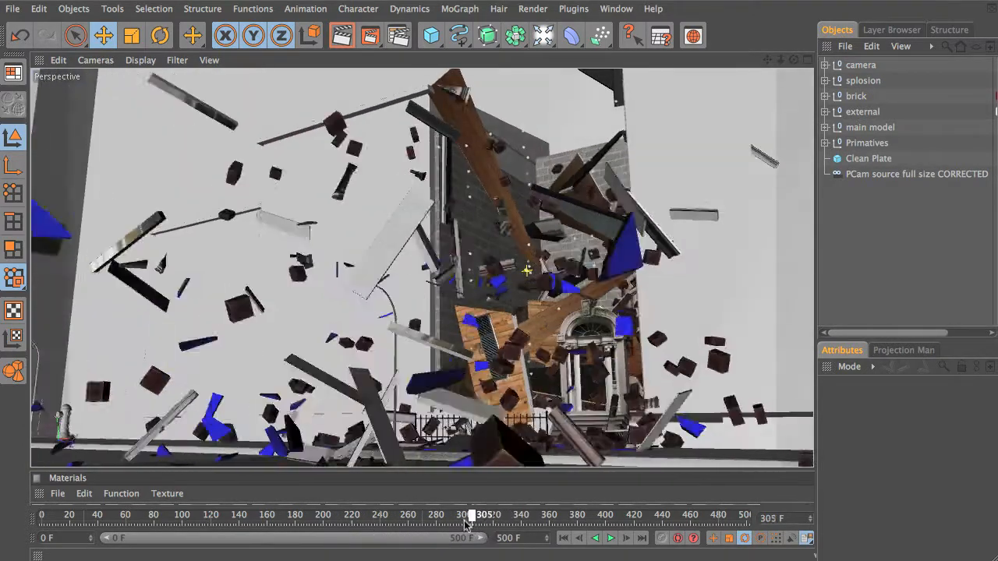
{"action": "left_click_drag", "start_coordinate": [472, 515], "coordinate": [121, 515]}
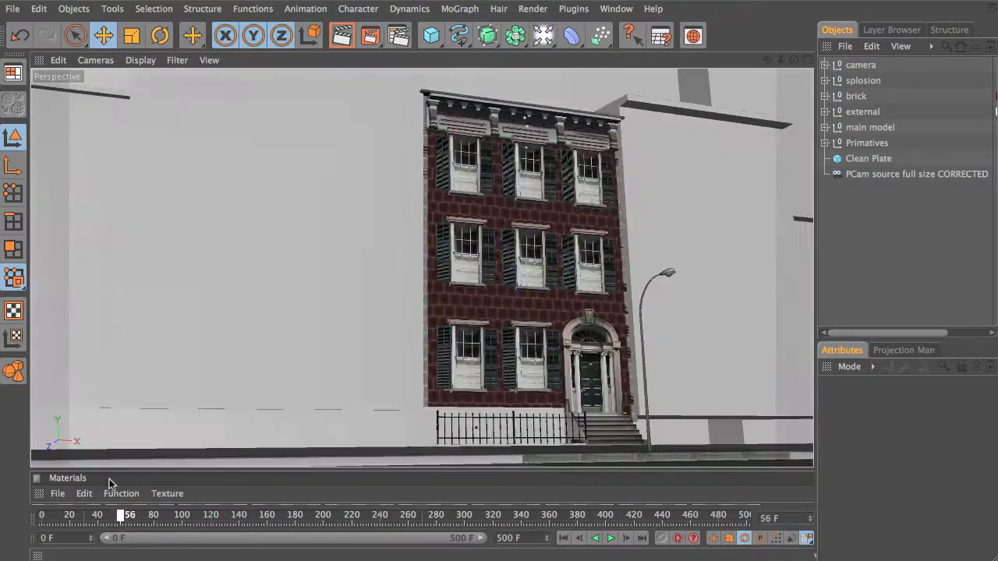